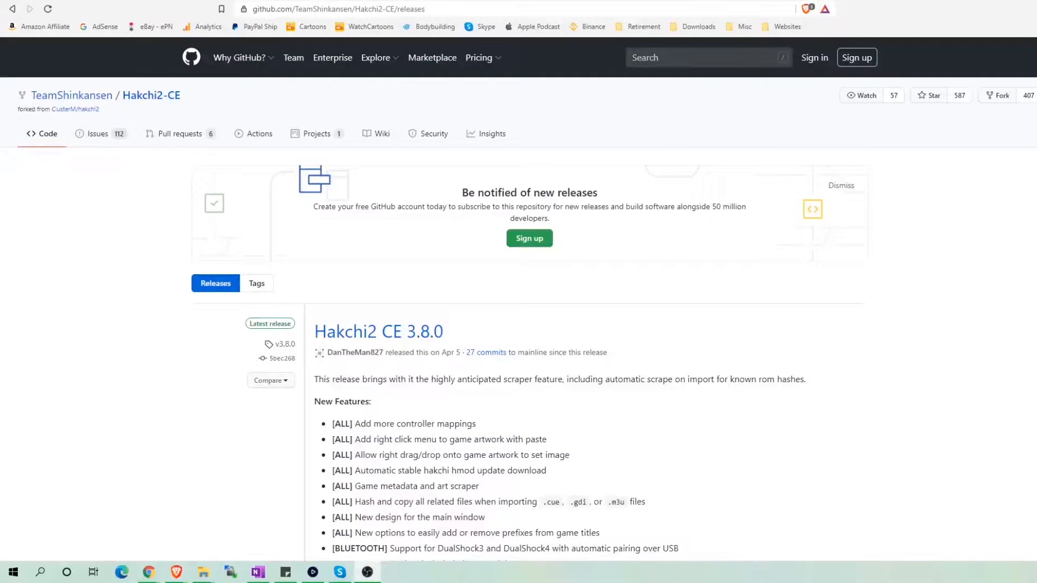
- Download hakchi2-ce-3.8.0-release.zip from the release's Assets list
scroll("down", 3)
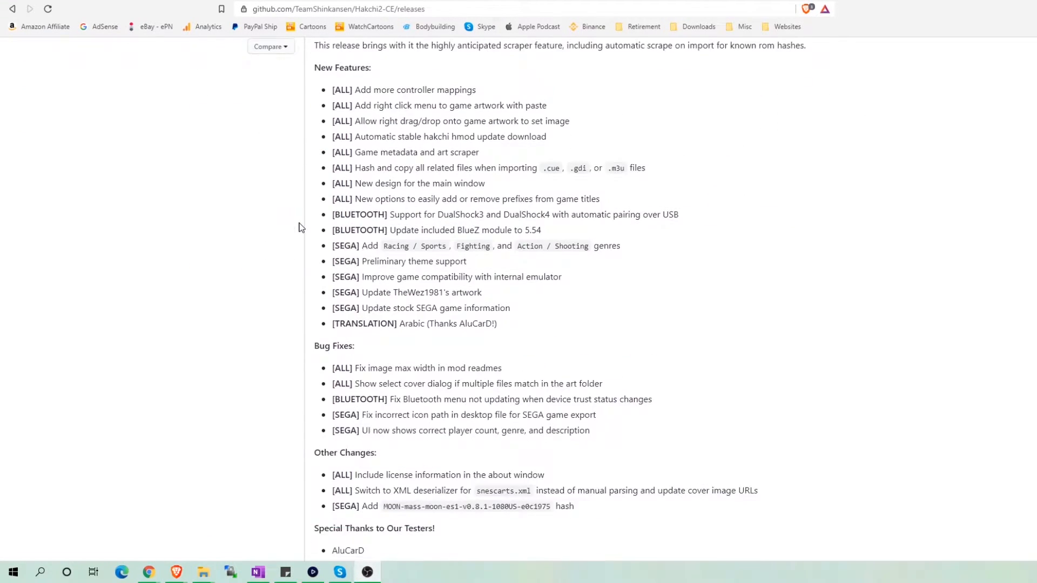
scroll("down", 3)
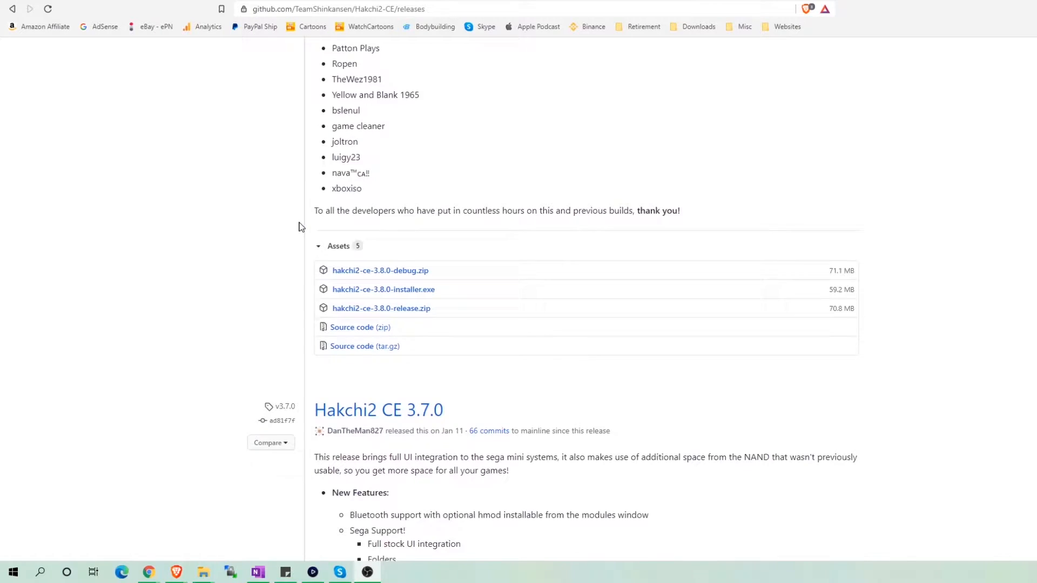
scroll("up", 3)
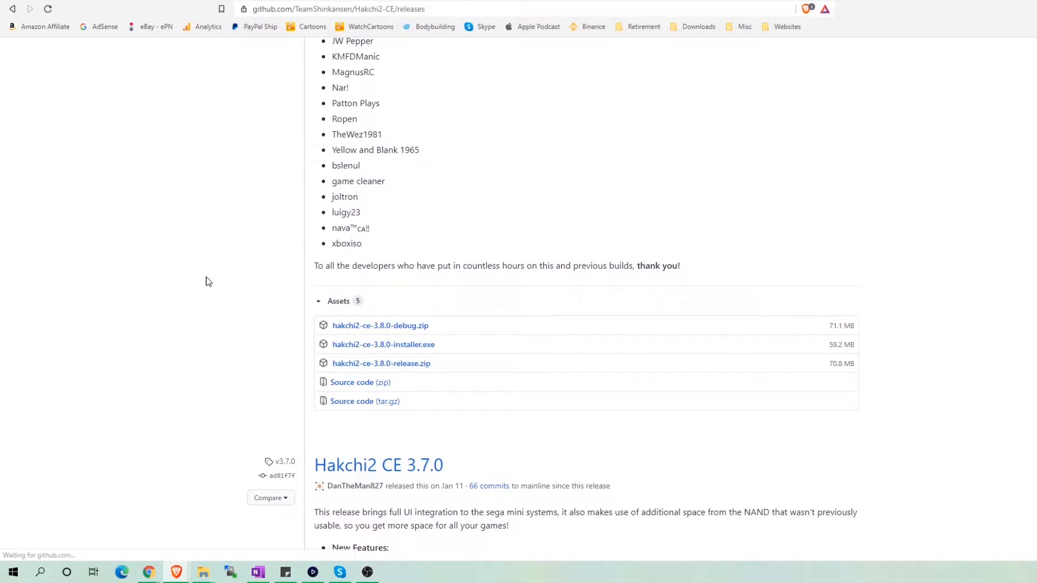
mouse_move(259, 264)
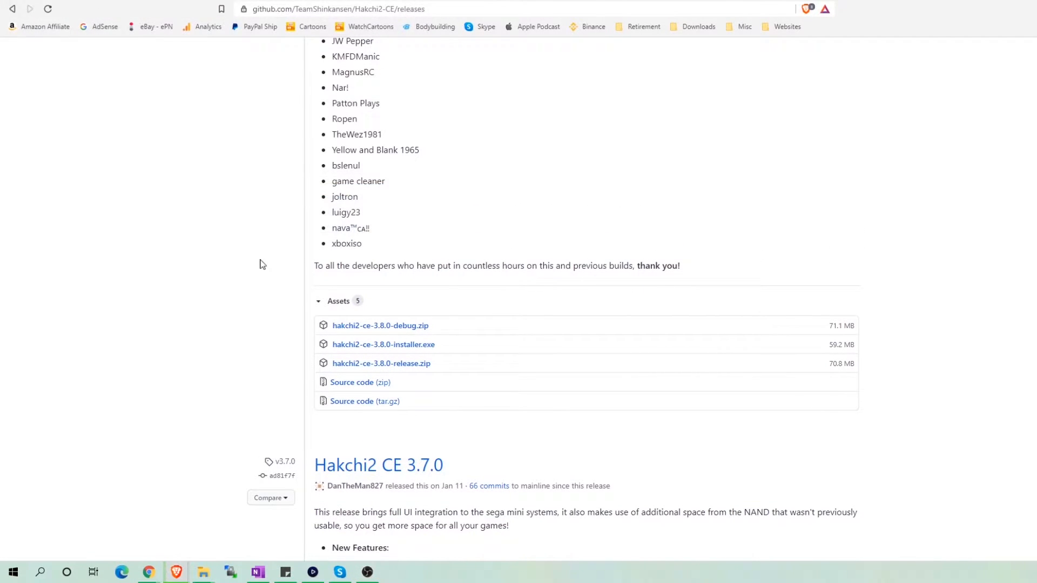
left_click(381, 363)
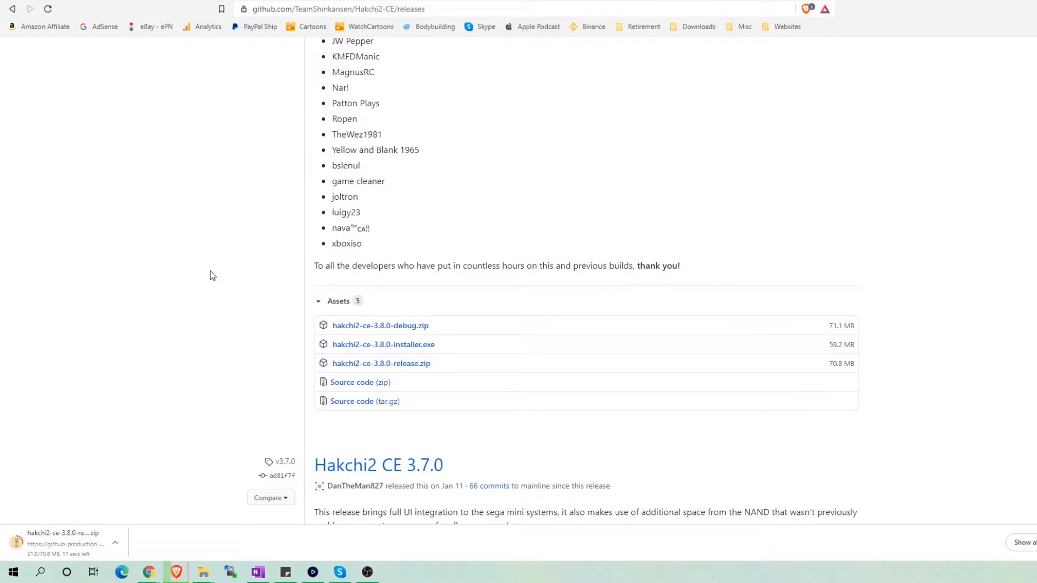
mouse_move(206, 572)
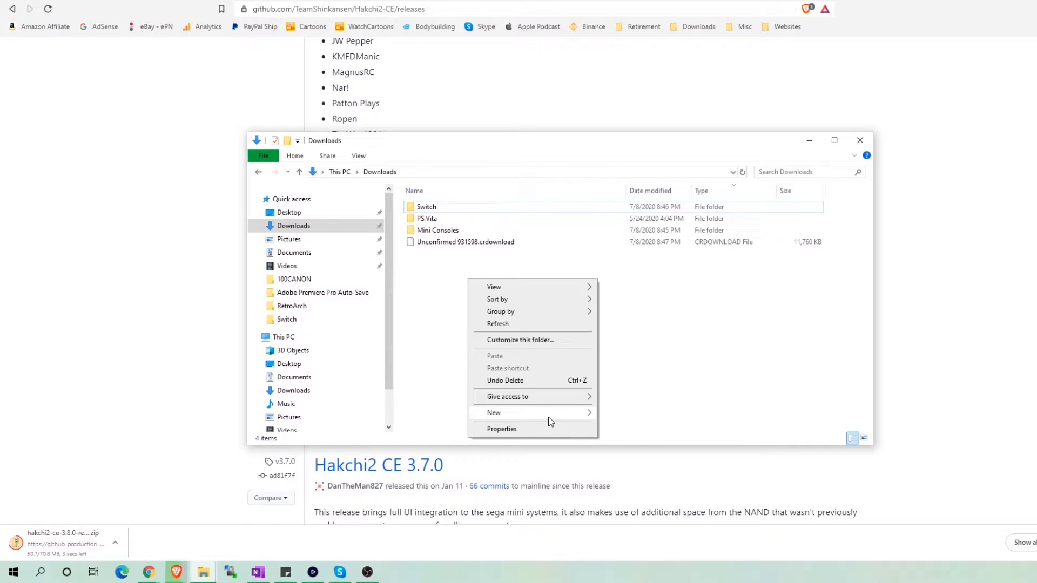
- Create the Hakchi2 folder in Downloads with the extracted files and launch hakchi.exe
left_click(493, 412)
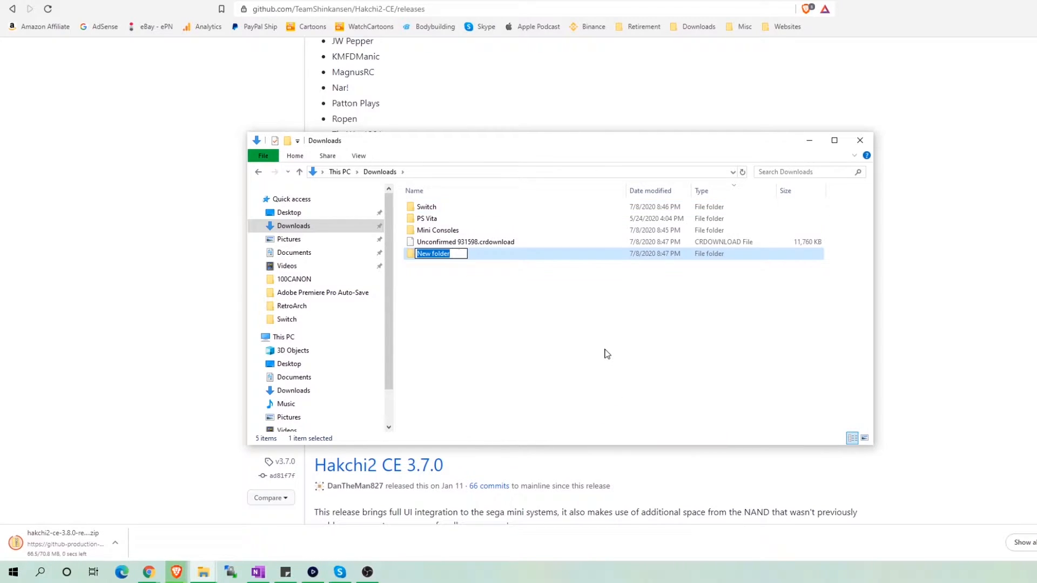
type("Hakchi2")
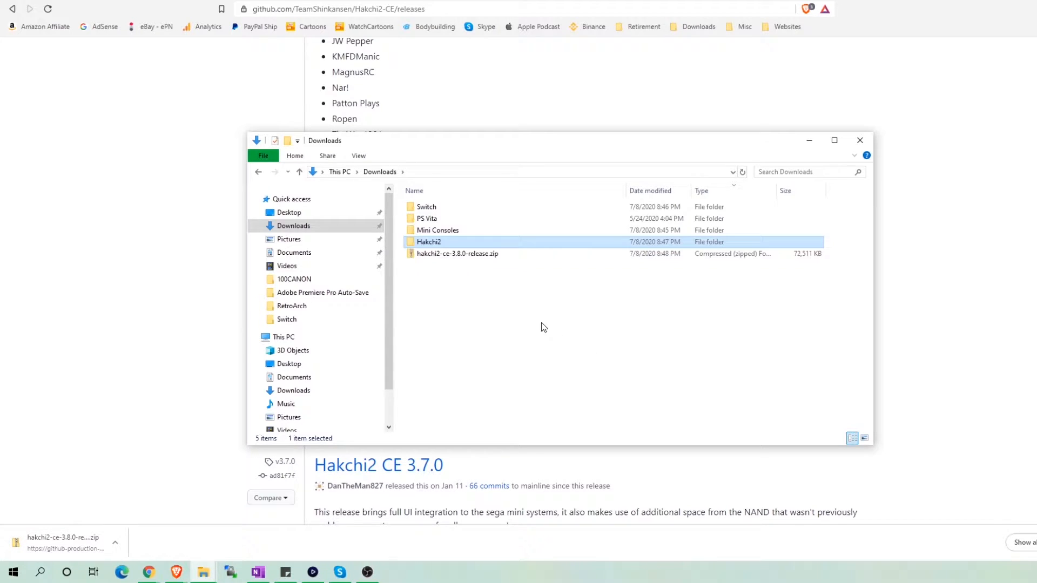
left_click(457, 253)
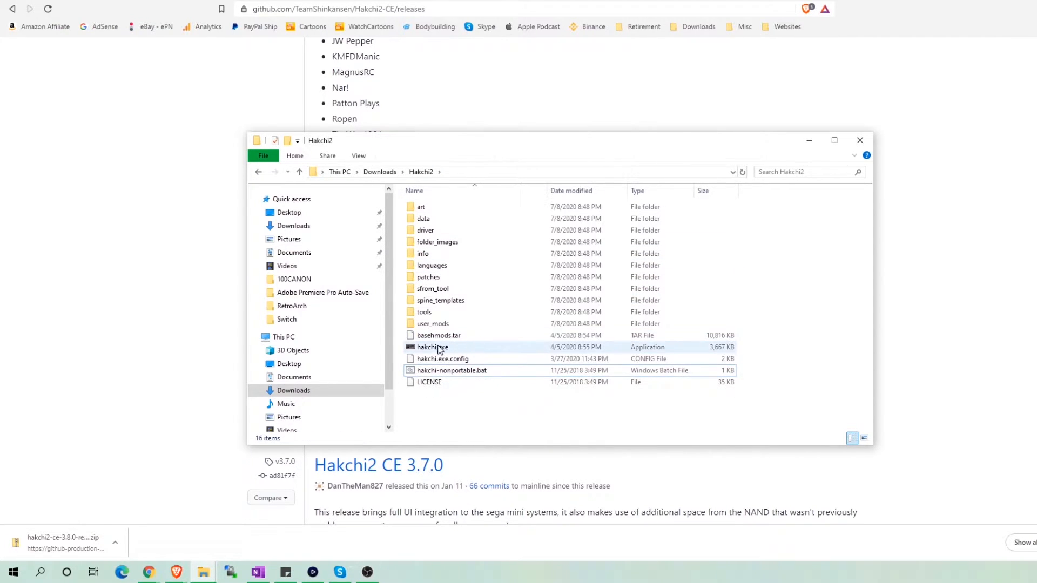
left_click(432, 347)
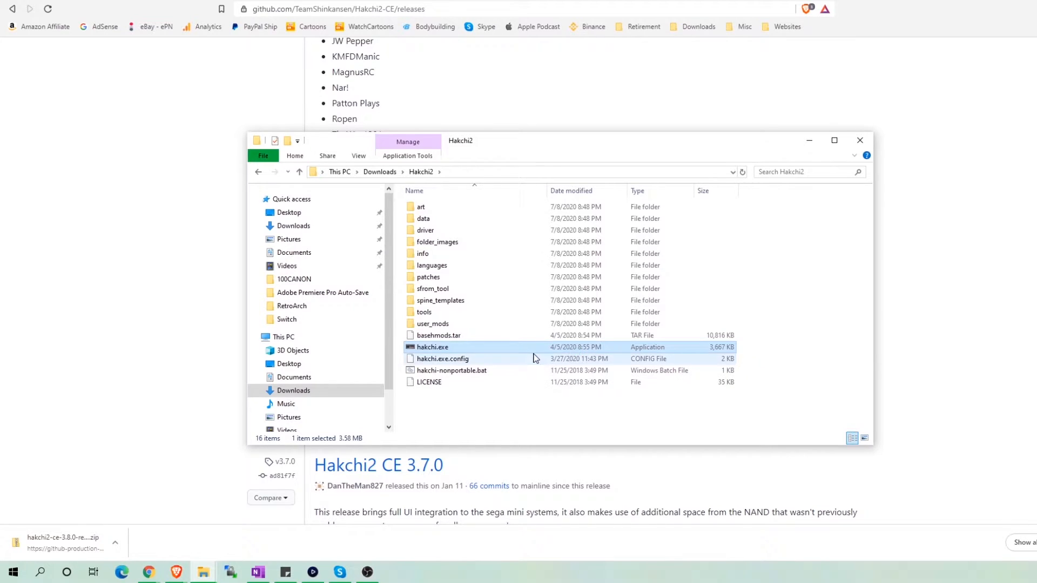
double_click(432, 347)
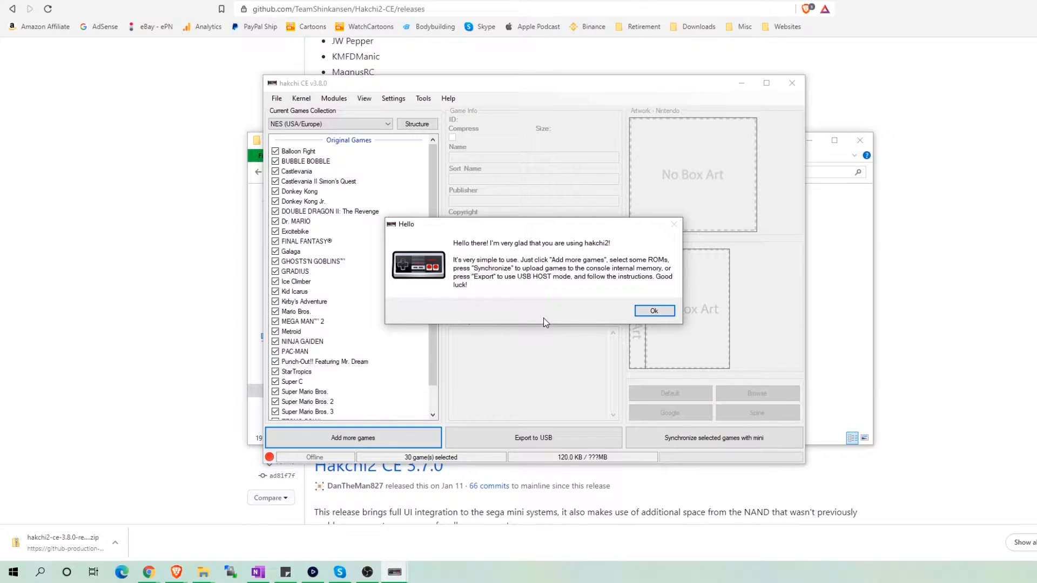
- Dismiss the Hello and Important message dialogs and allow firewall access
left_click(652, 311)
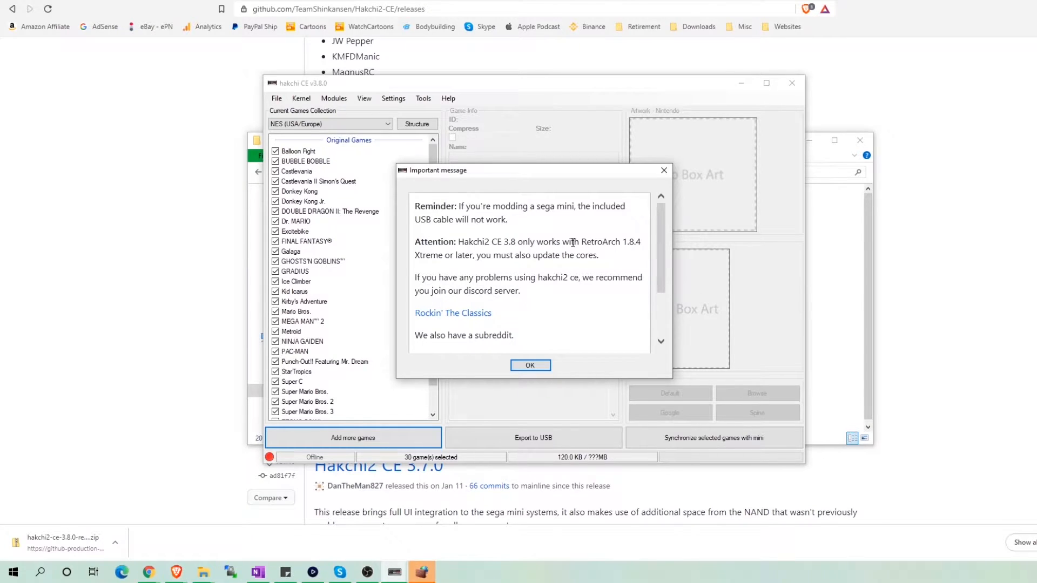
scroll("down", 3)
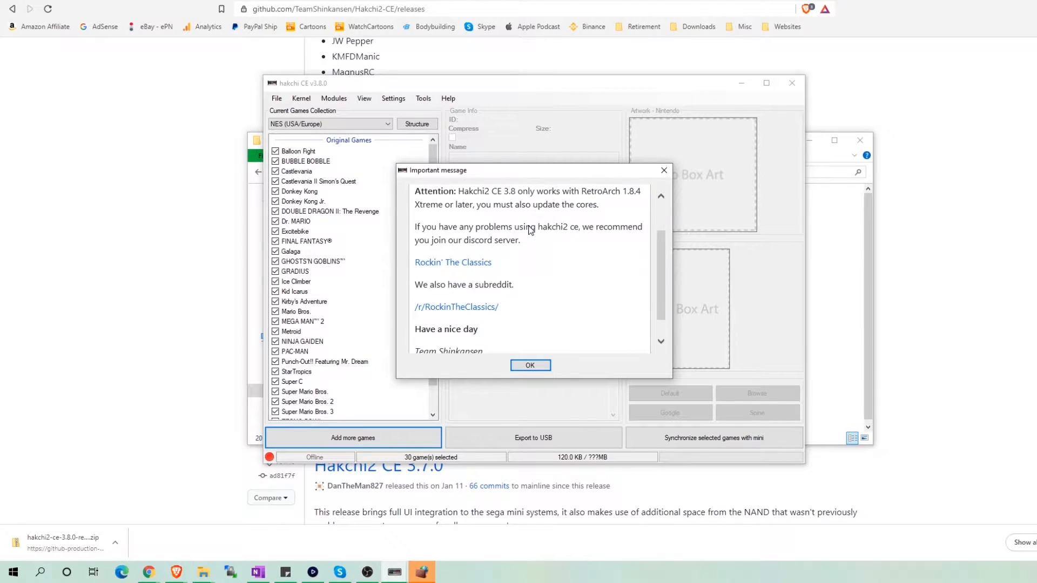
left_click(530, 365)
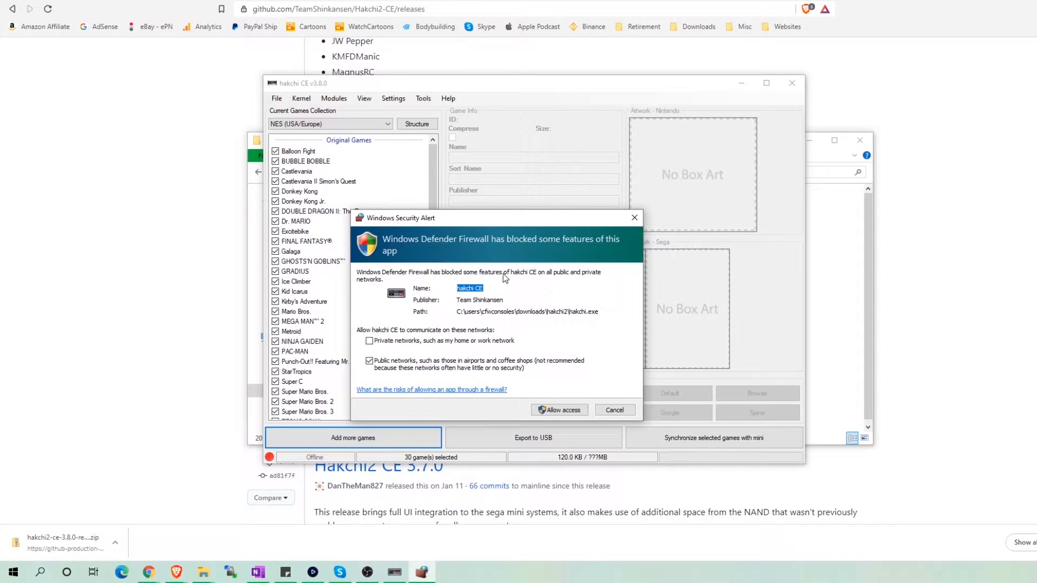
mouse_move(562, 409)
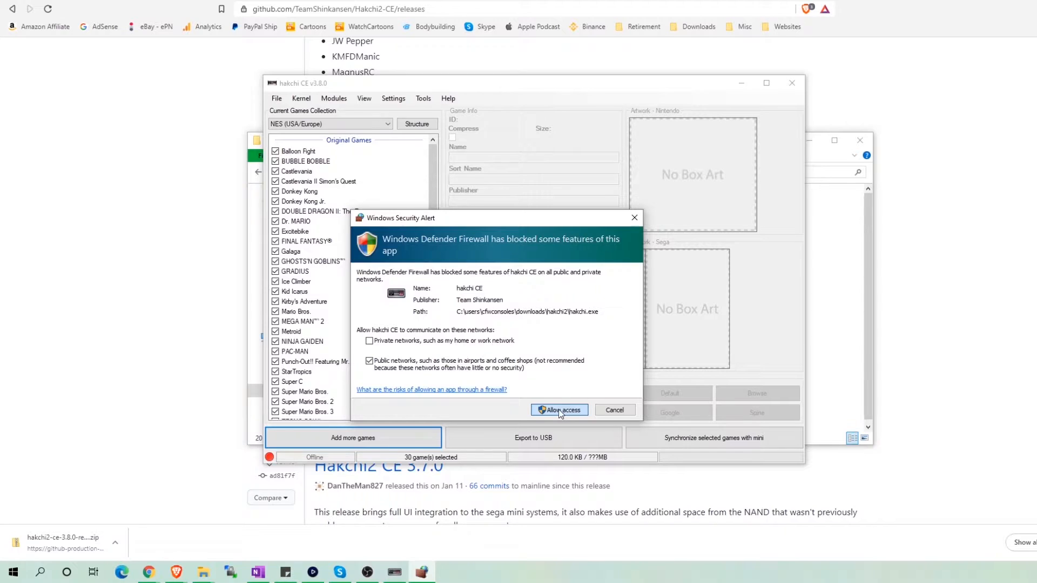
left_click(559, 410)
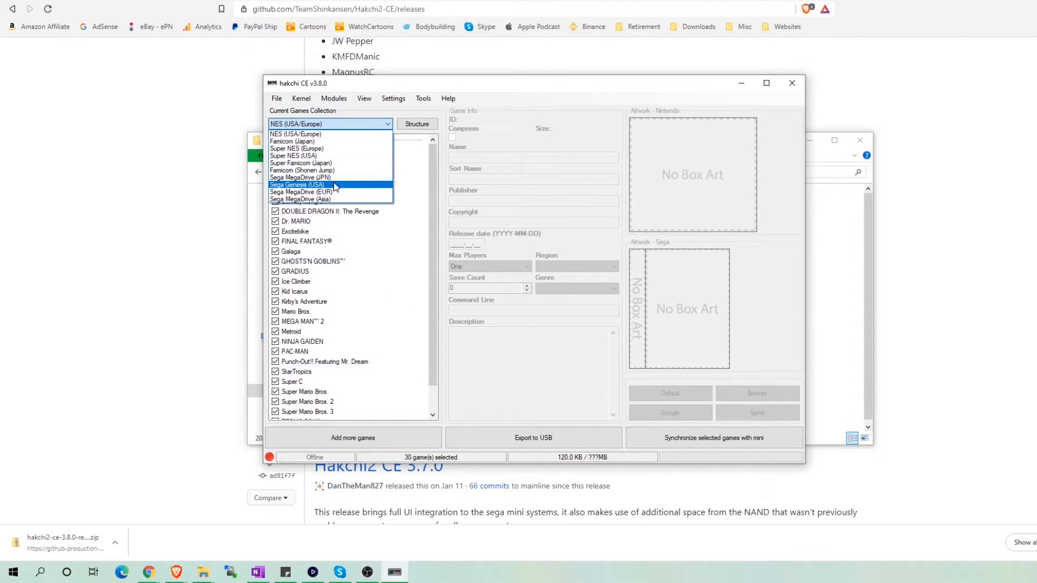
- Select Sega Genesis (USA) as the current collection and browse its 44 built-in games
left_click(296, 185)
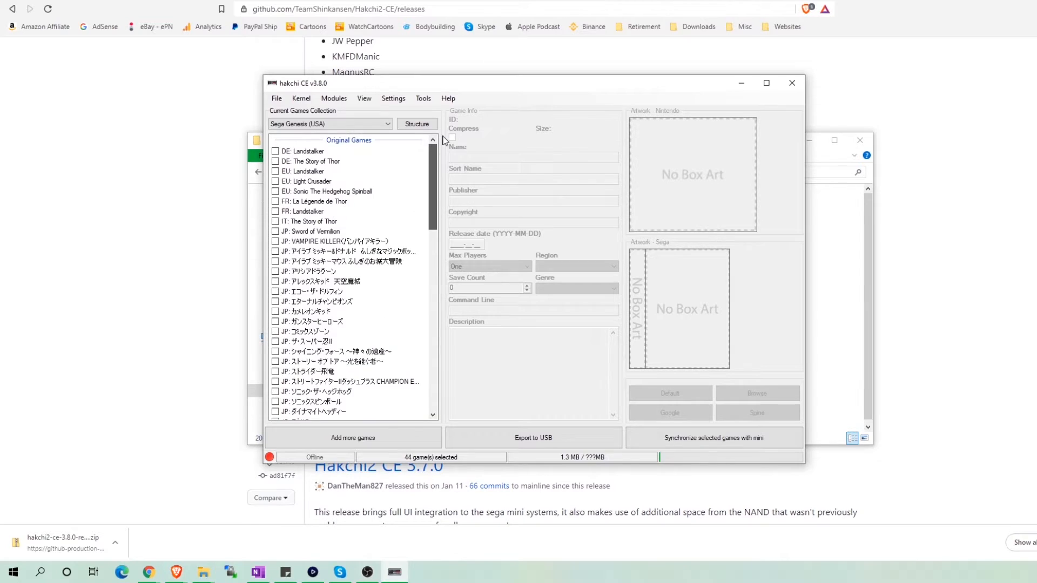
scroll("down", 3)
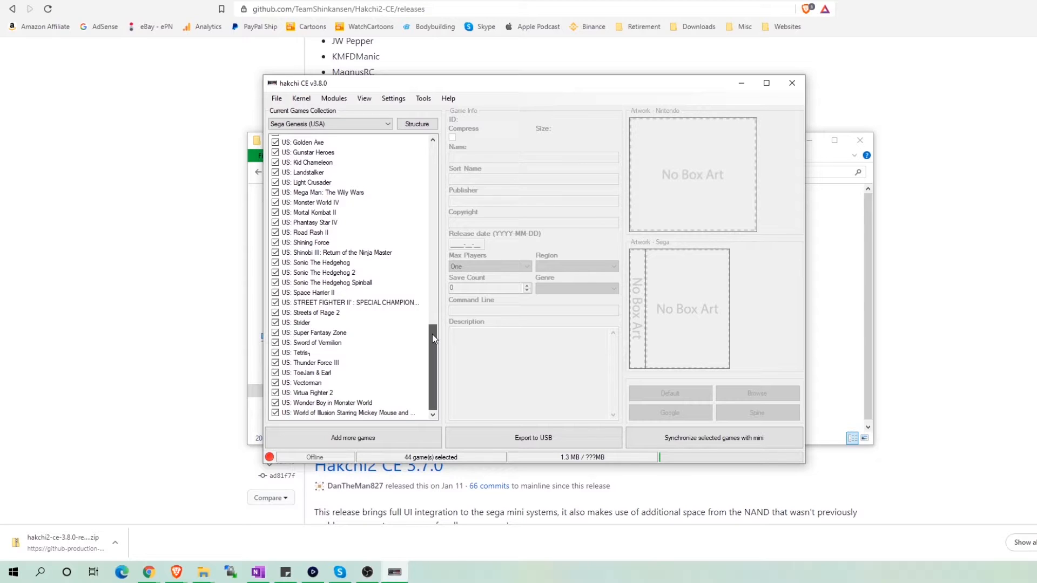
scroll("up", 3)
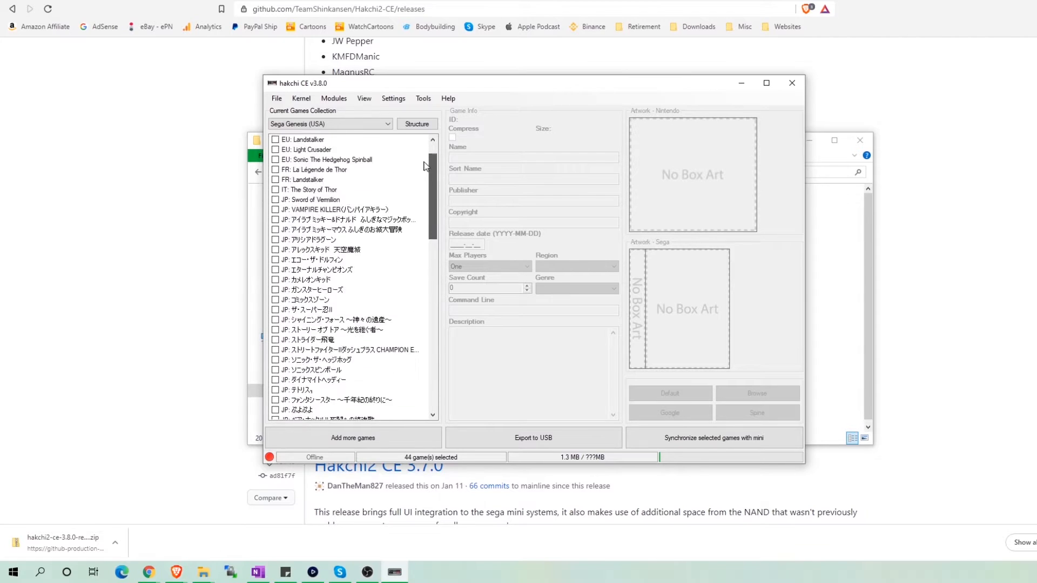
scroll("up", 3)
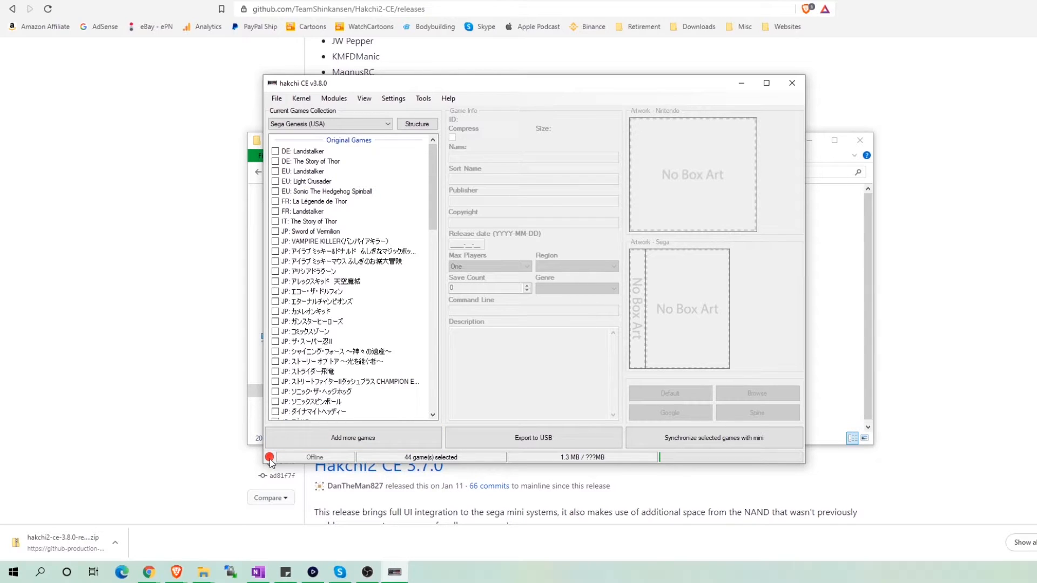
mouse_move(602, 313)
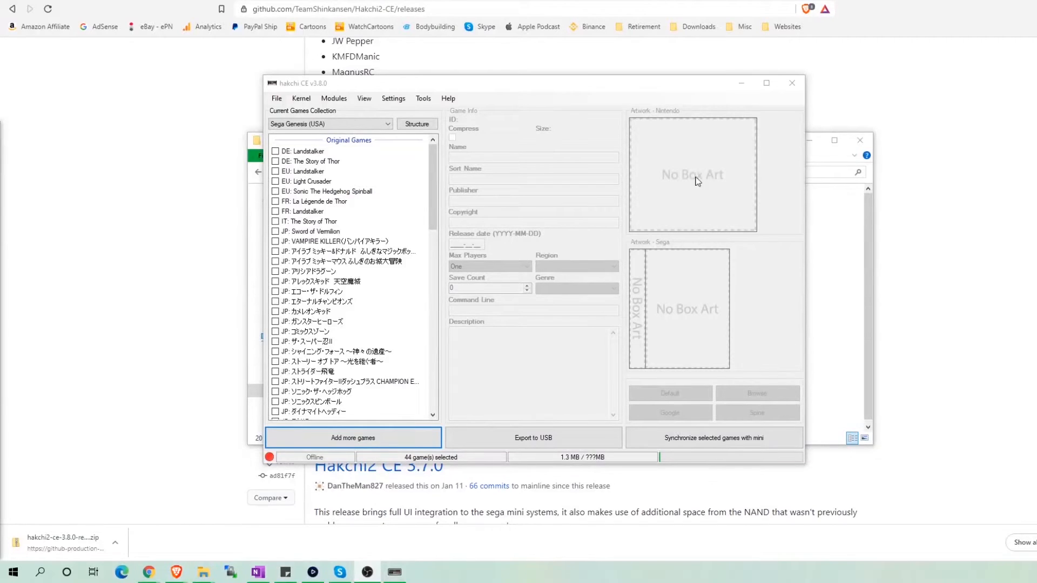
mouse_move(277, 97)
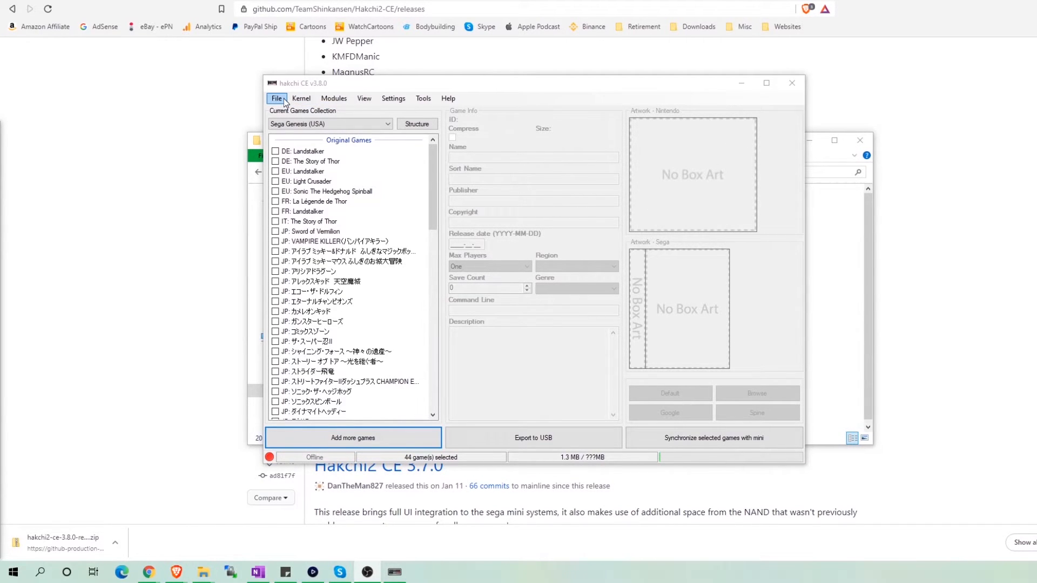
- Browse the File and Modules menus, then run Kernel > Install / Repair and confirm
left_click(276, 98)
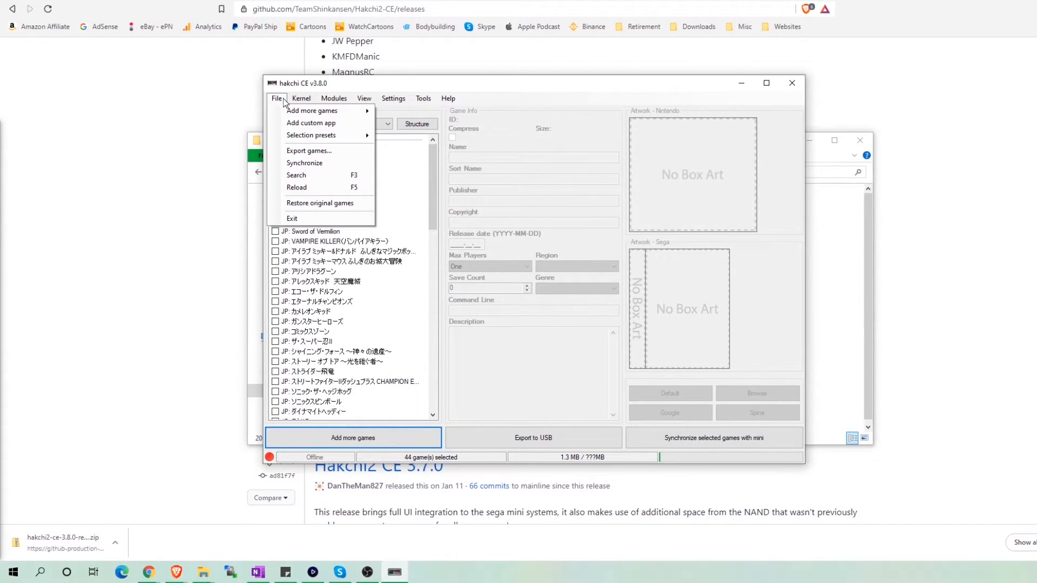
left_click(333, 98)
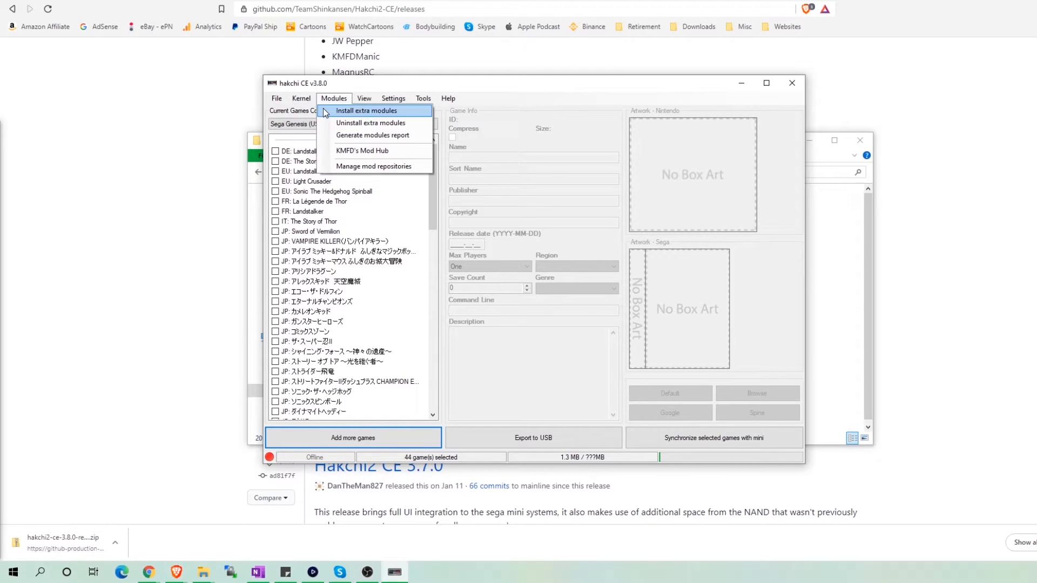
left_click(300, 97)
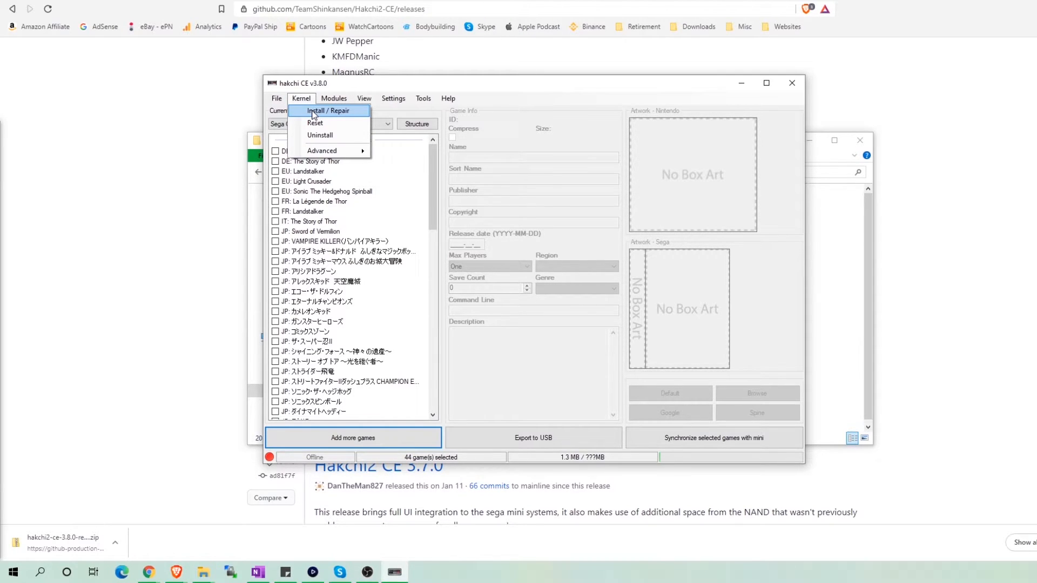
left_click(329, 110)
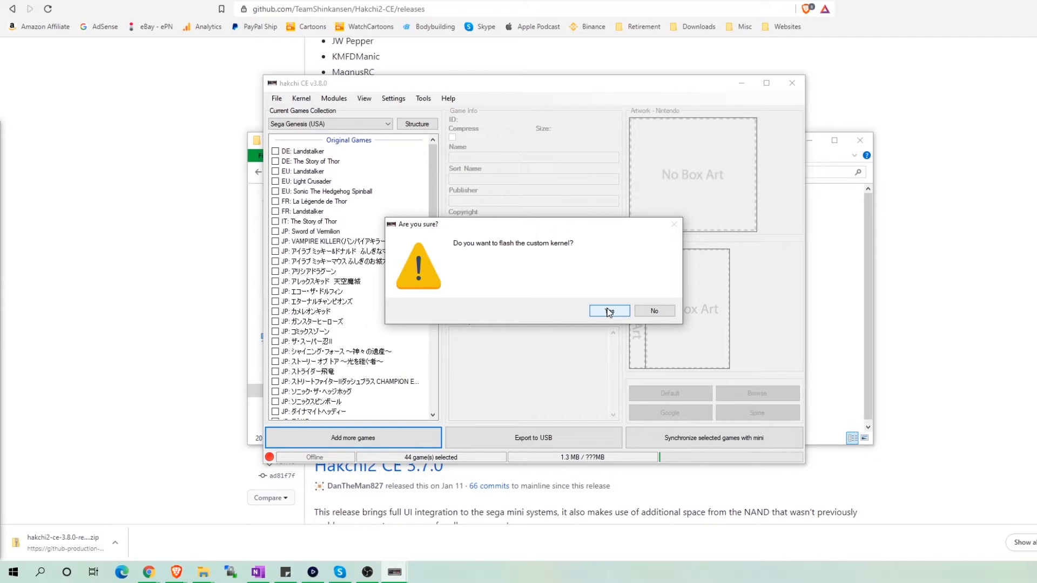
left_click(607, 311)
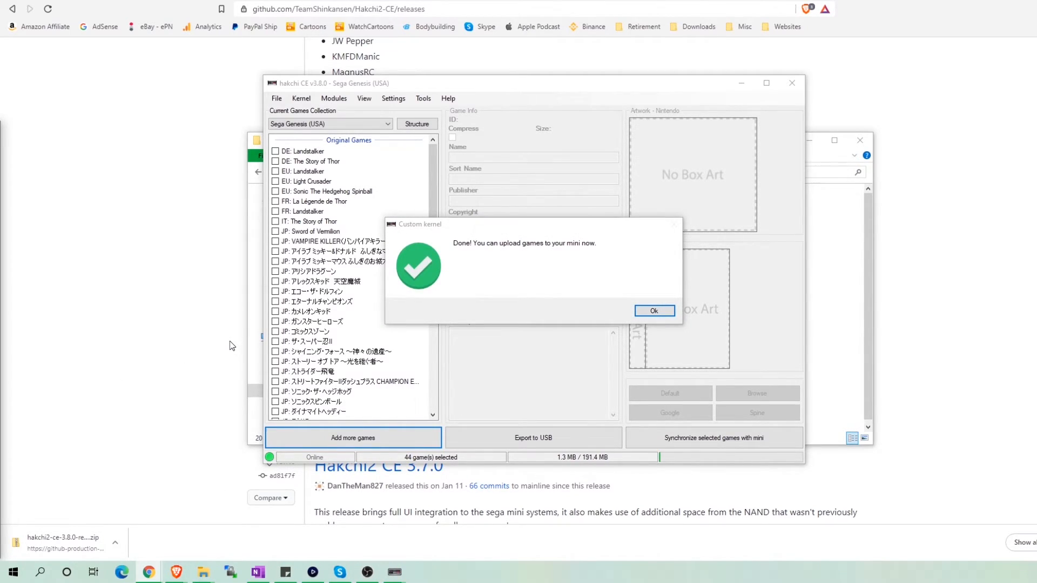
mouse_move(654, 311)
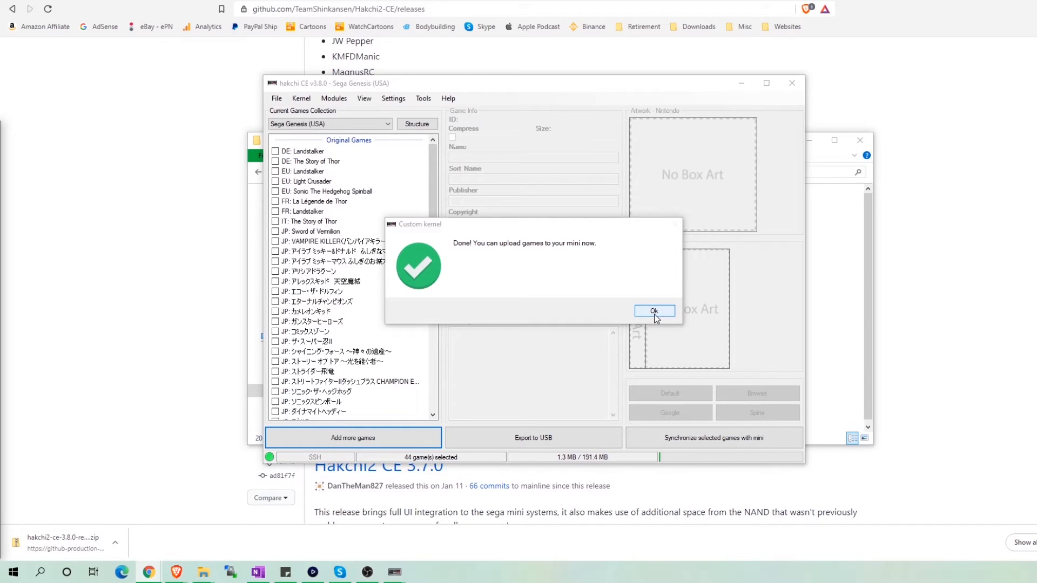
- Add Aladdin (E).bin from Downloads > Mini Consoles as a new game
left_click(654, 311)
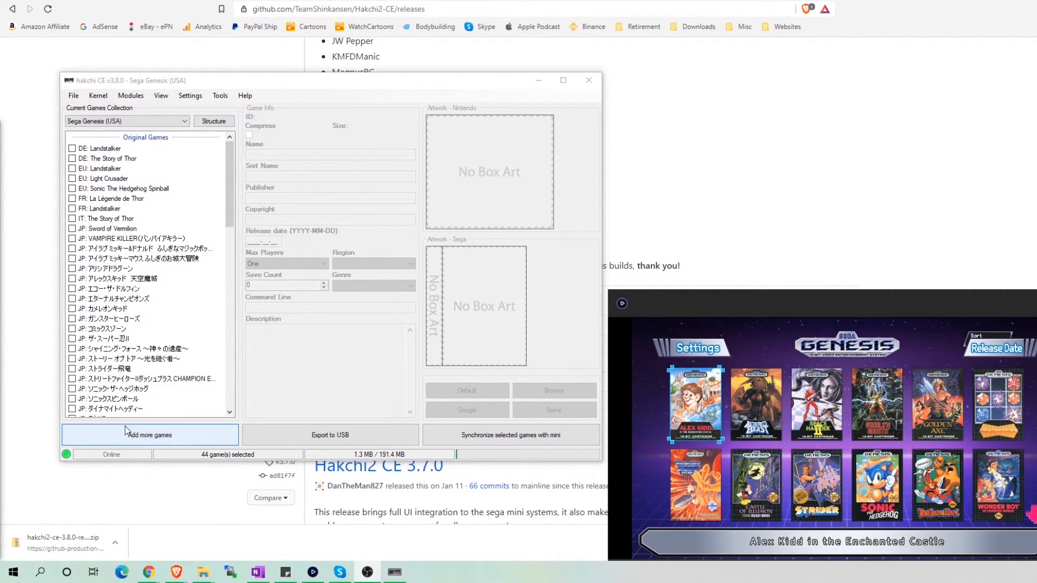
left_click(149, 434)
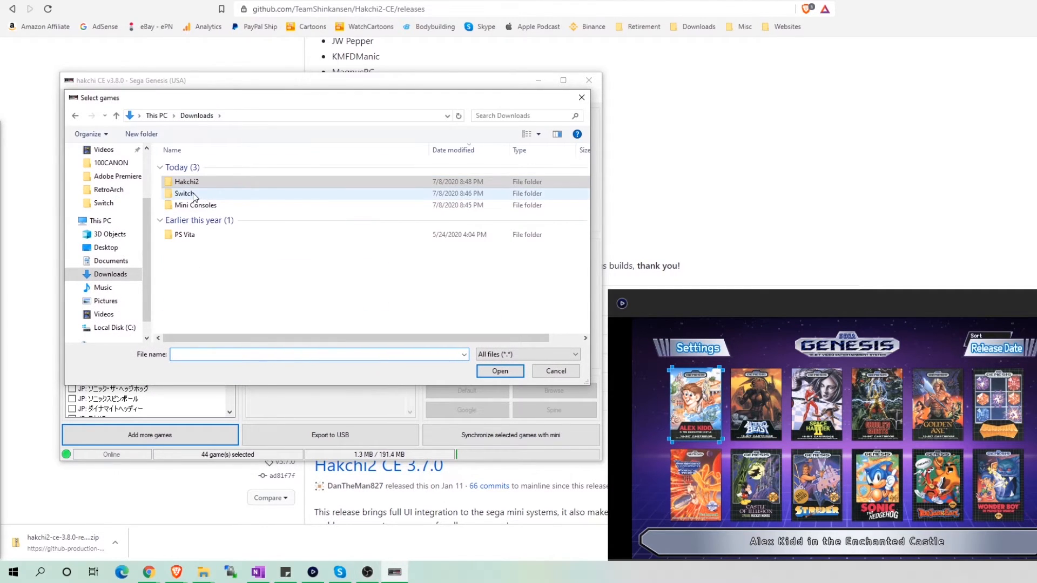
double_click(194, 205)
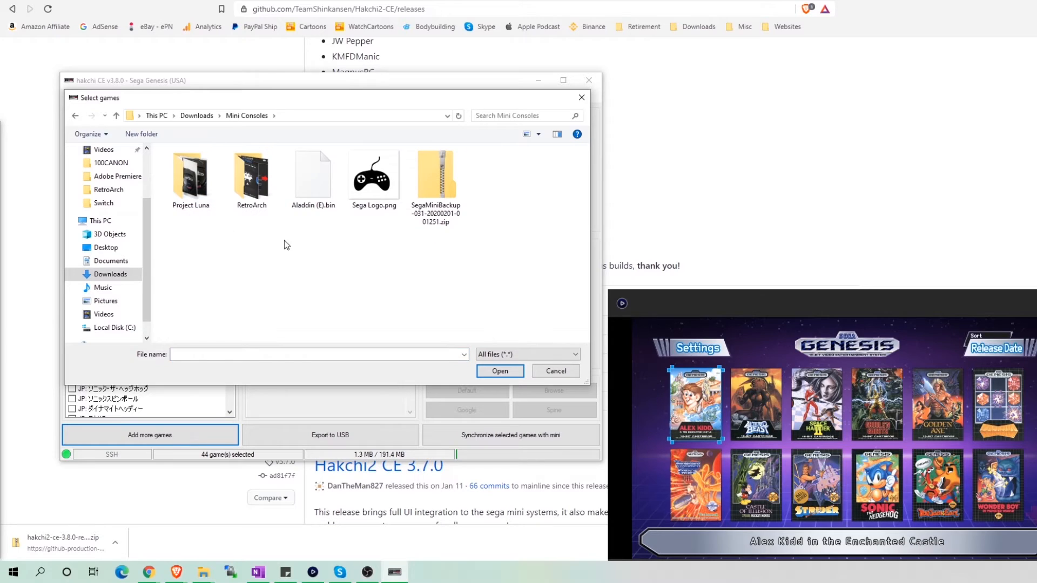
left_click(499, 371)
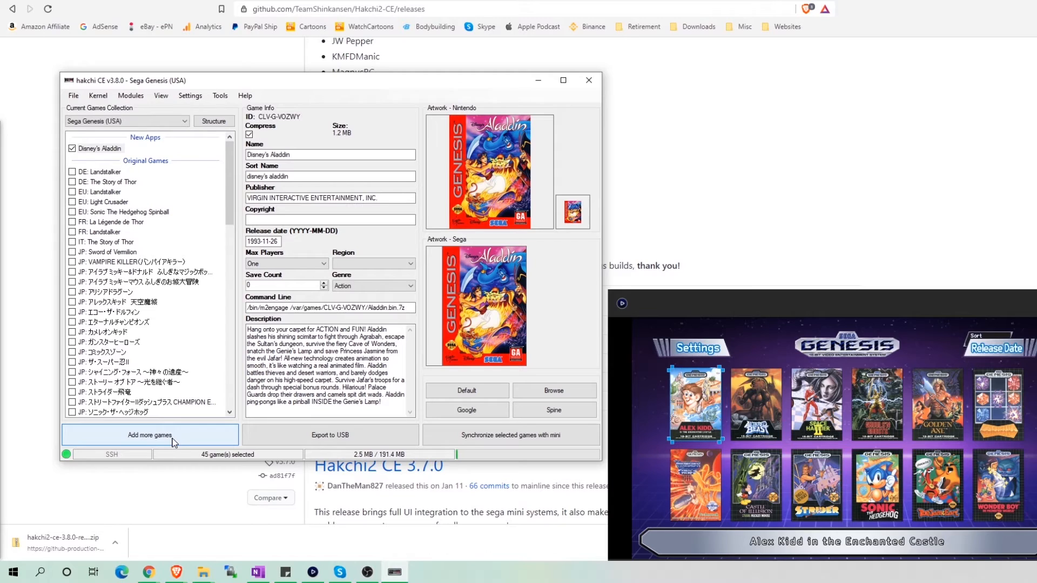
mouse_move(204, 572)
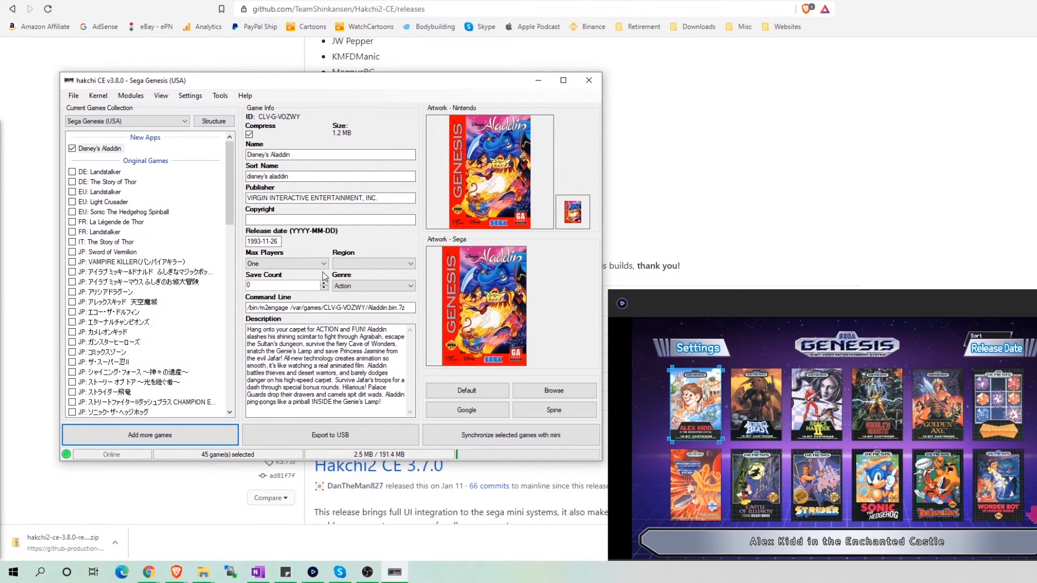
- Sync the 45 selected games to the Genesis Mini and dismiss the Done message
left_click(510, 434)
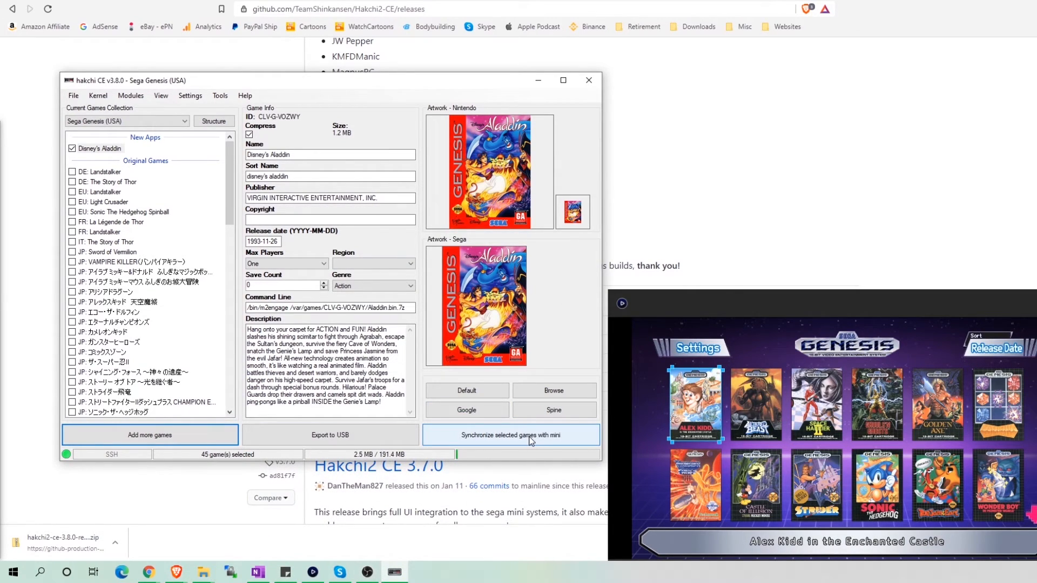
left_click(509, 434)
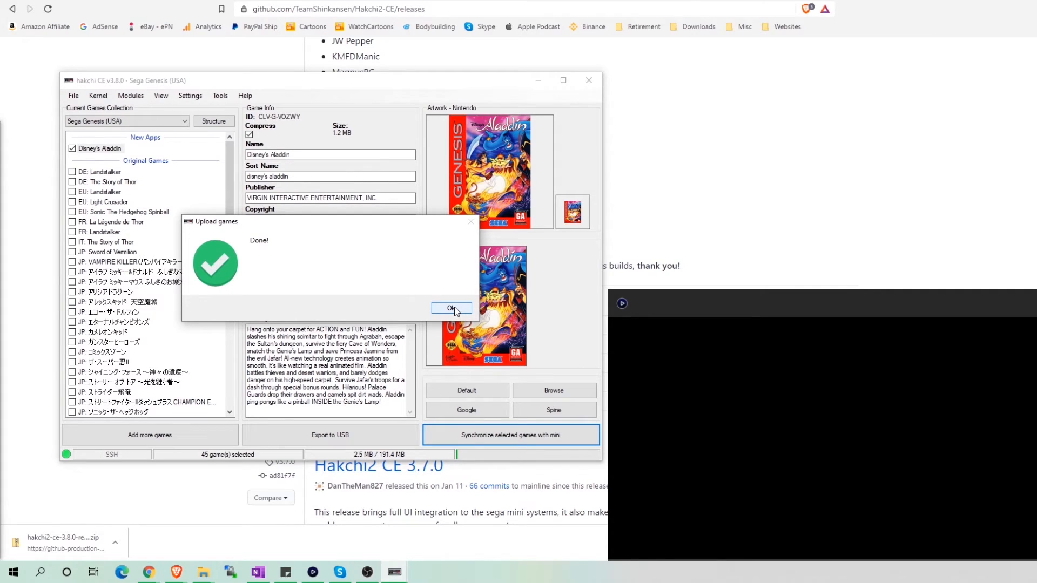
left_click(451, 308)
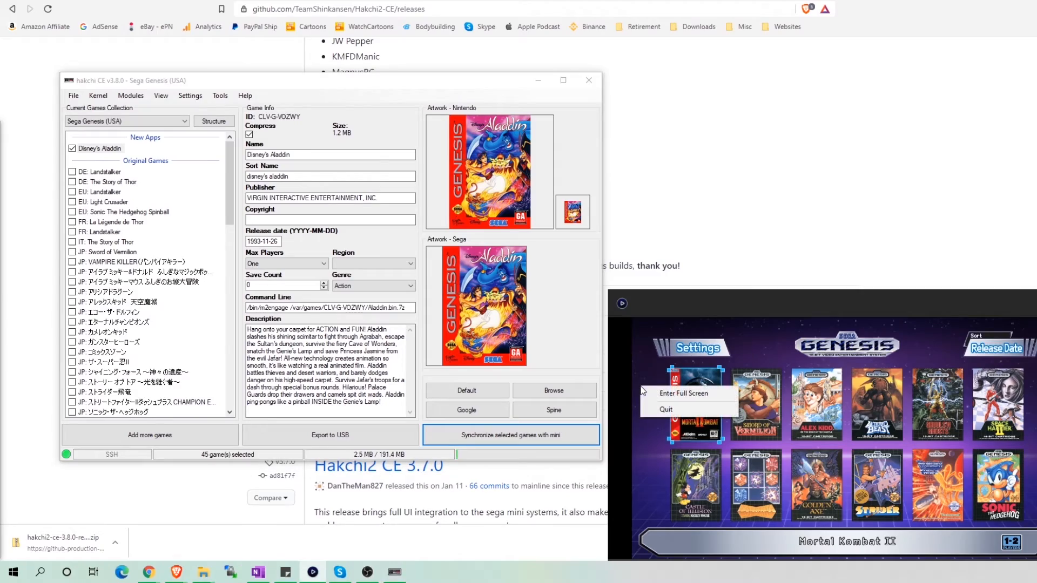
left_click(687, 392)
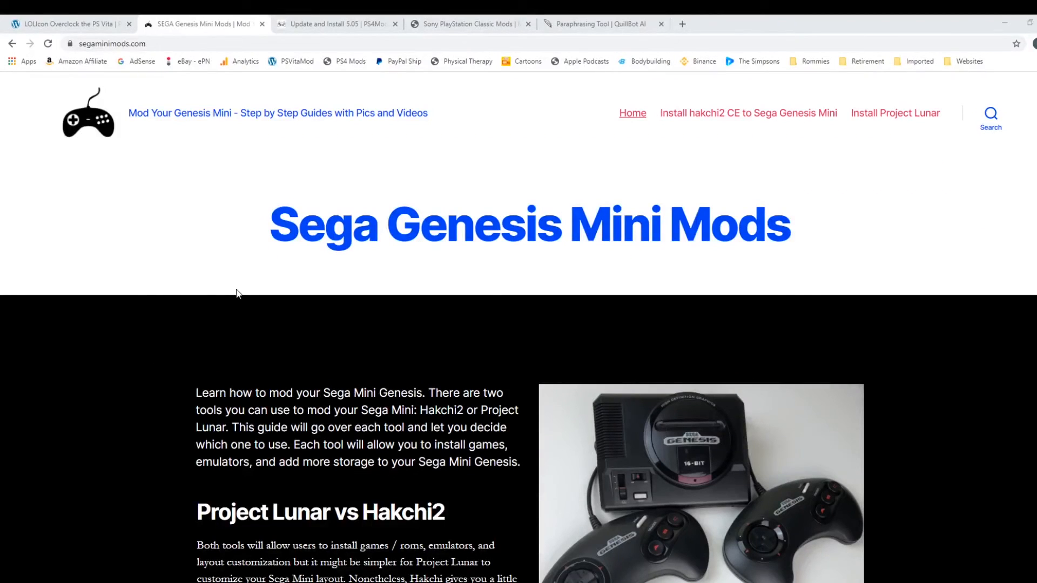
- Open INSTALL HAKCHI2 CE on segaminimods.com and scroll to the final tutorial step
scroll("down", 3)
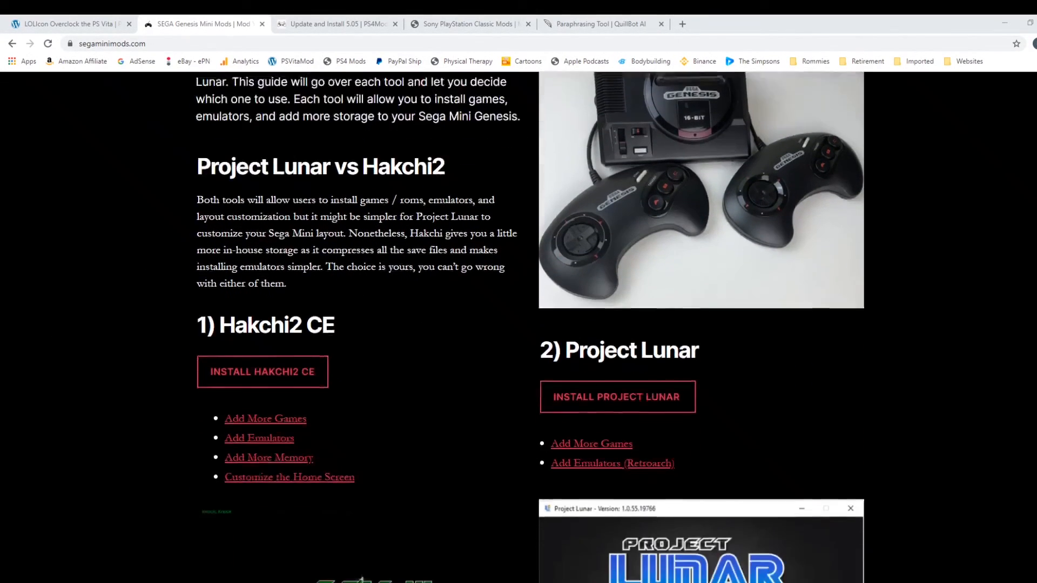
left_click(262, 371)
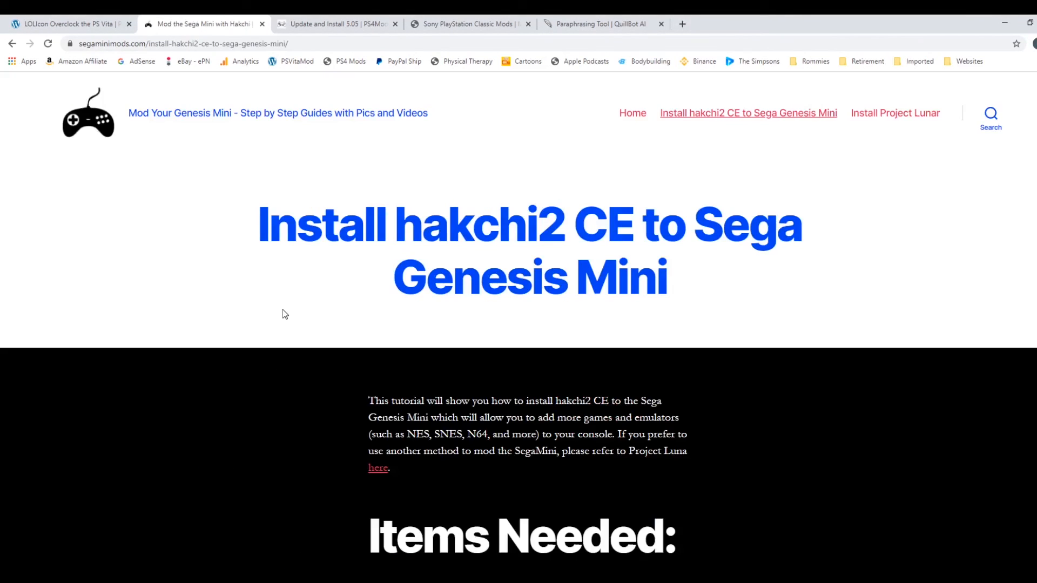
scroll("down", 3)
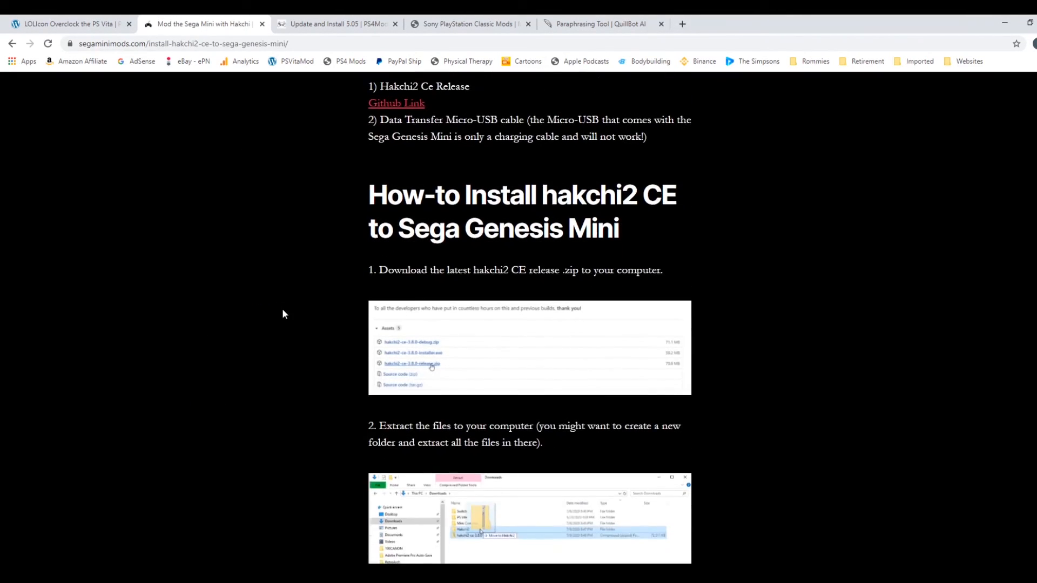
scroll("down", 3)
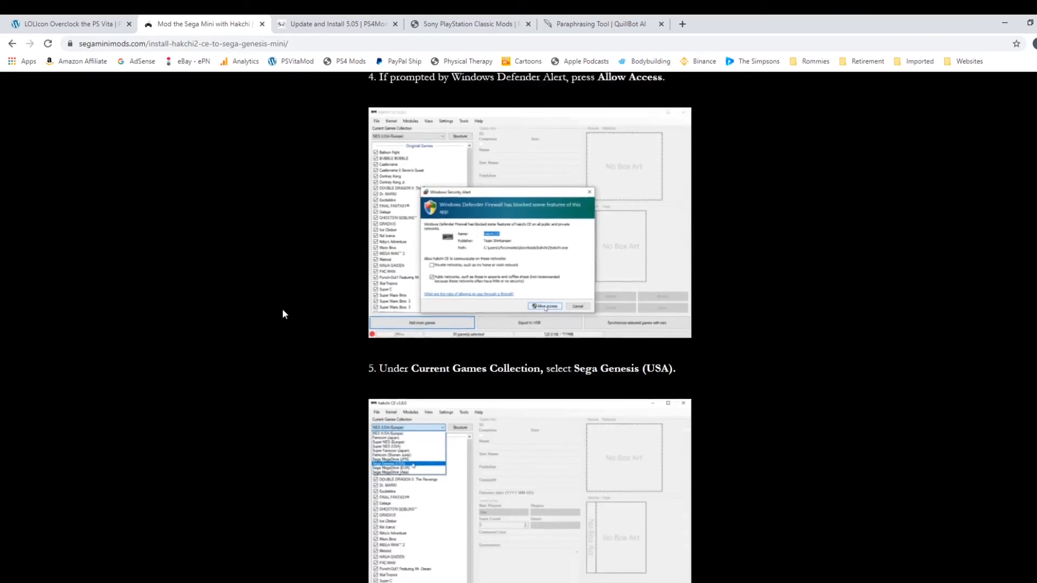
scroll("down", 3)
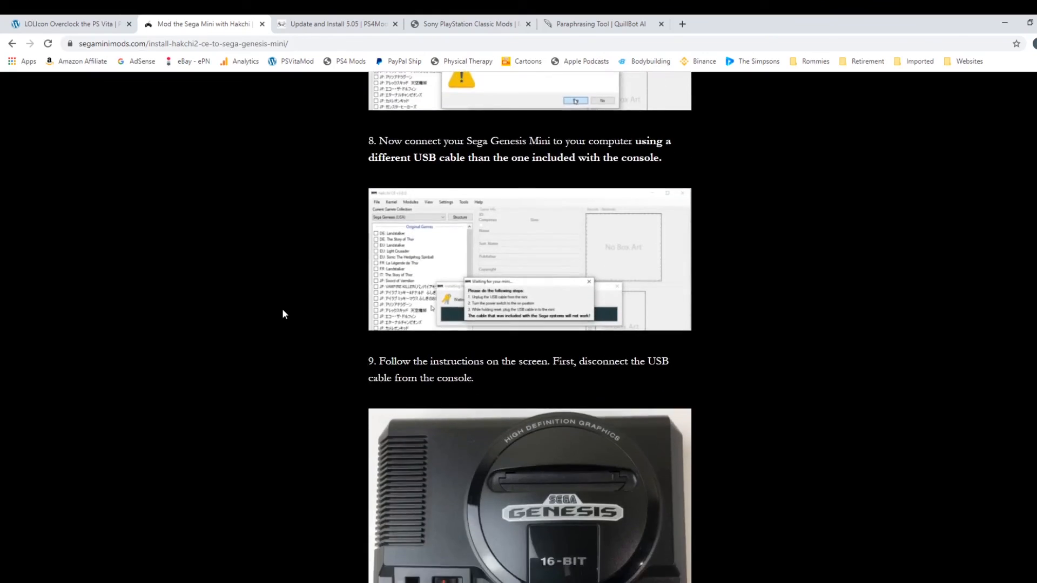
scroll("down", 3)
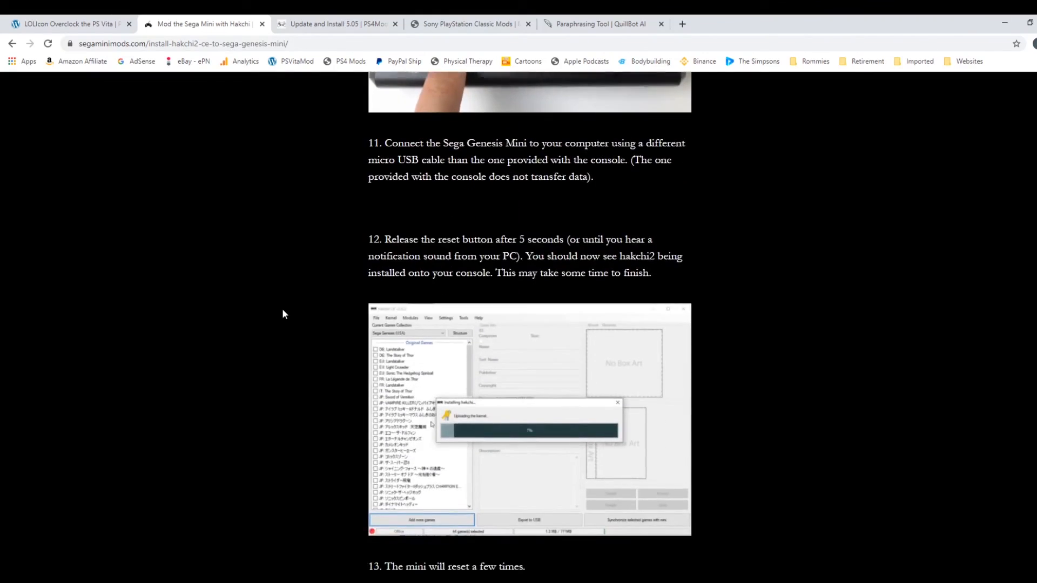
scroll("down", 3)
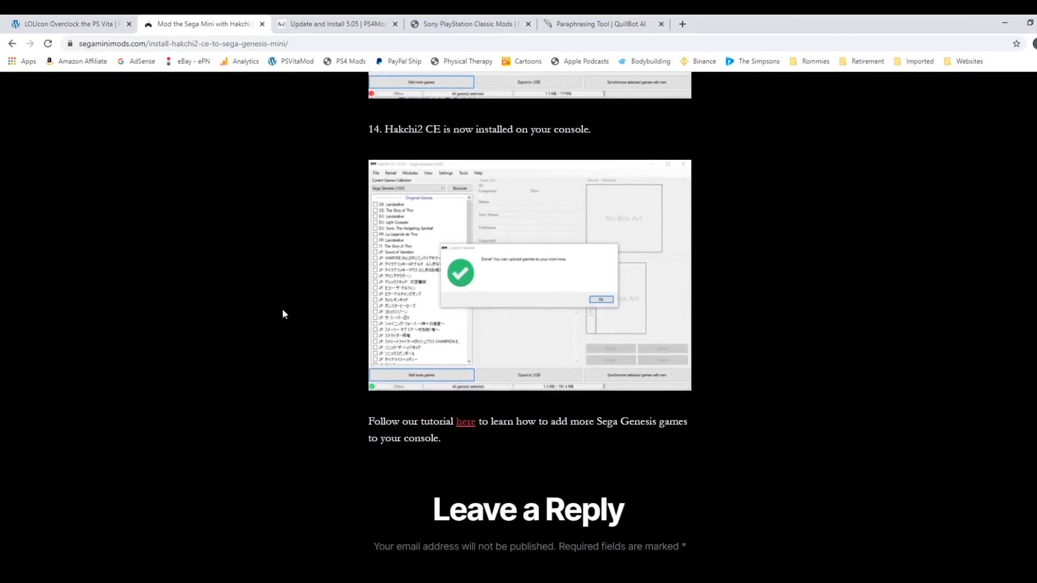